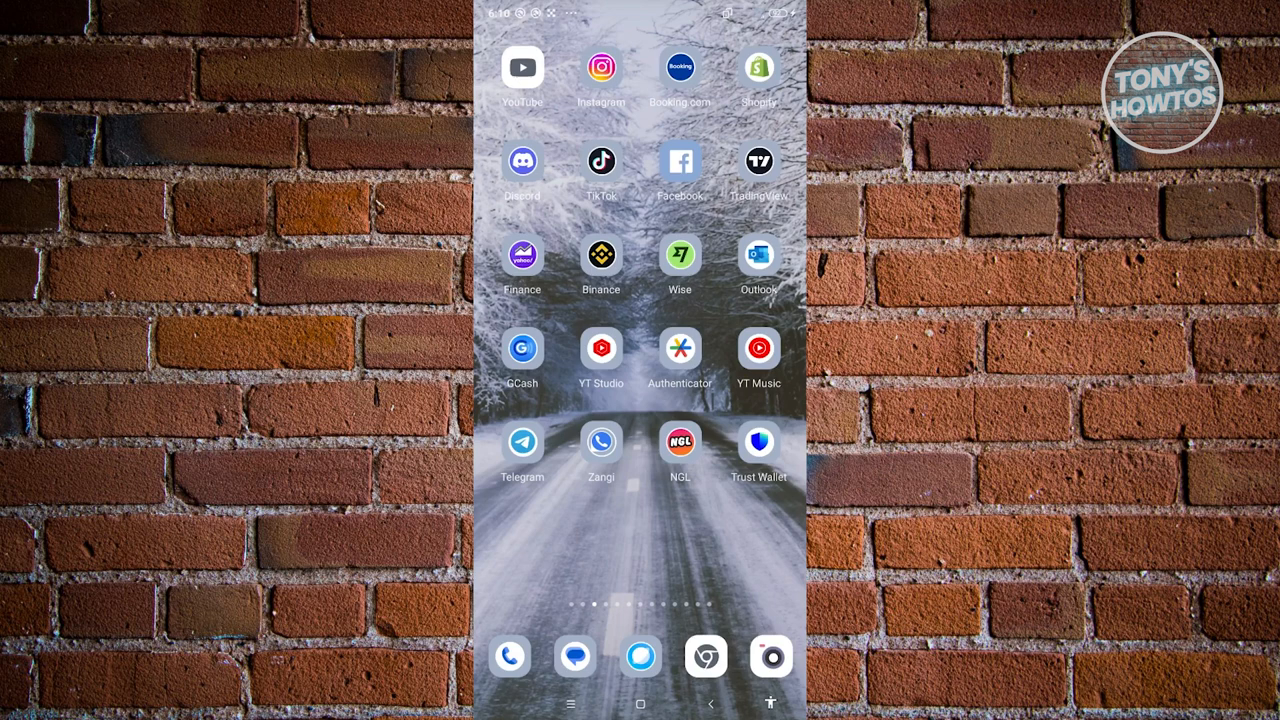
pyautogui.click(600, 68)
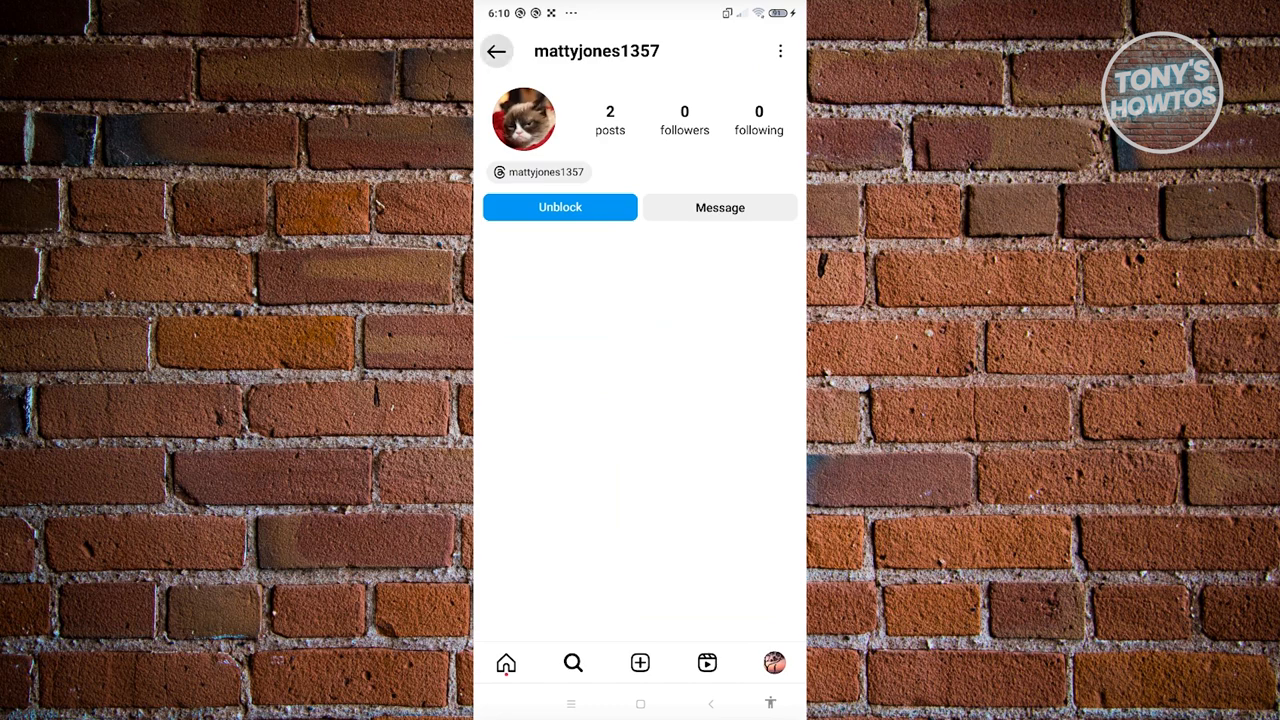
pyautogui.click(496, 52)
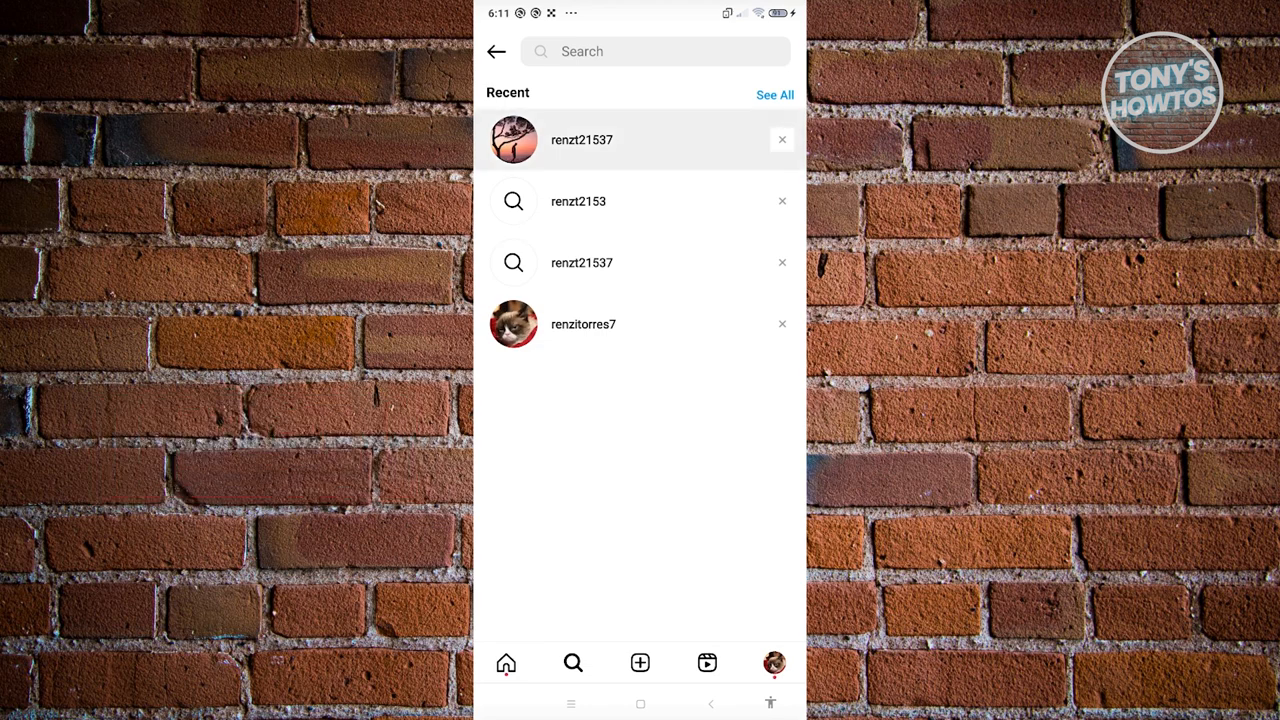
pyautogui.click(582, 140)
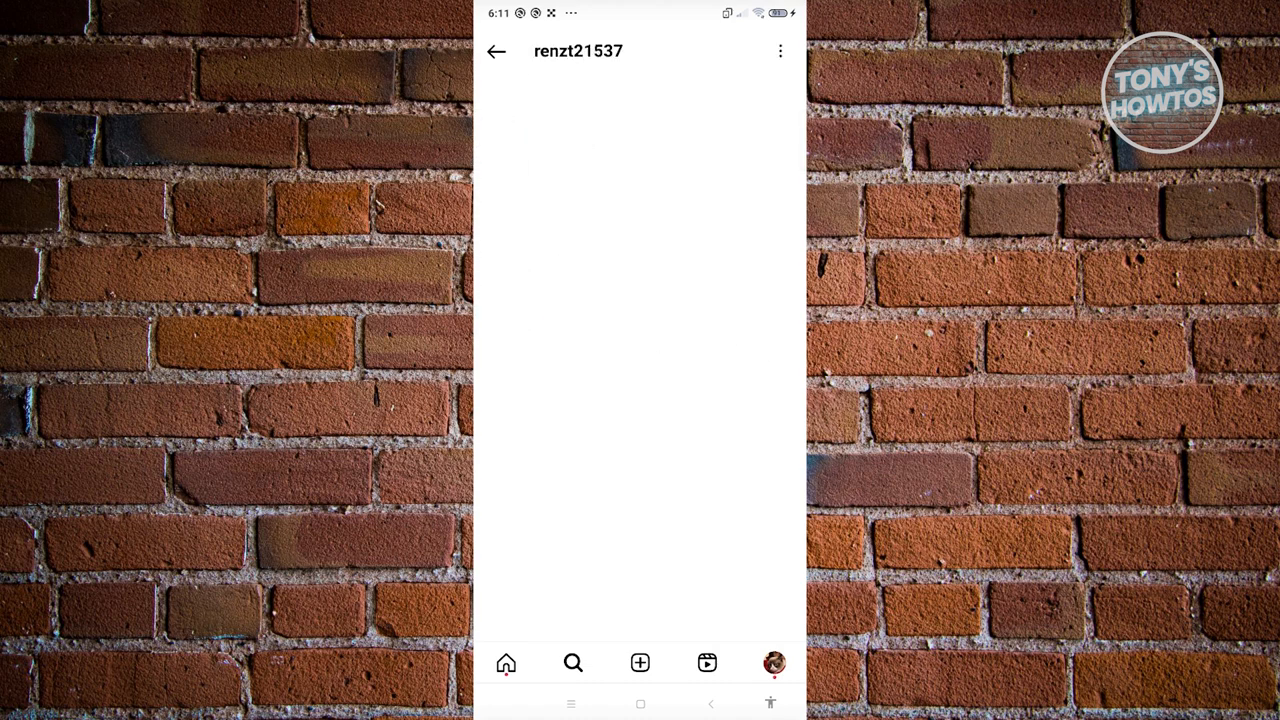
pyautogui.click(780, 52)
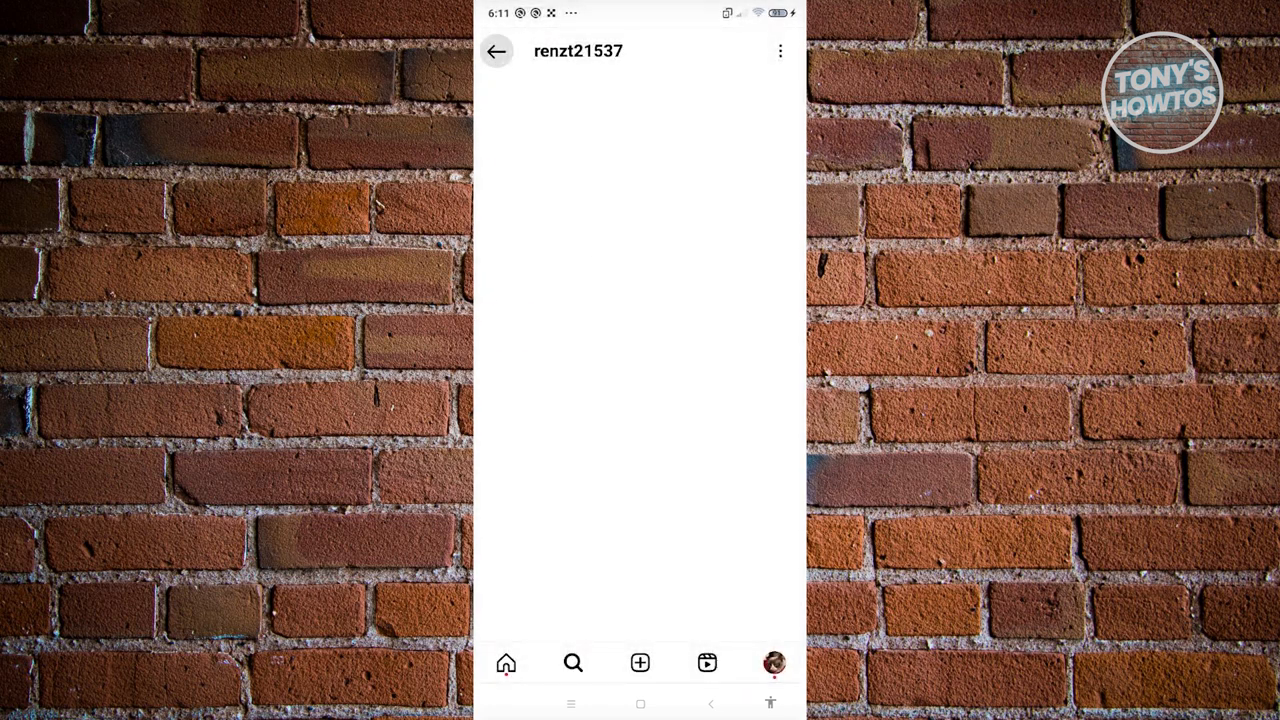
pyautogui.click(496, 52)
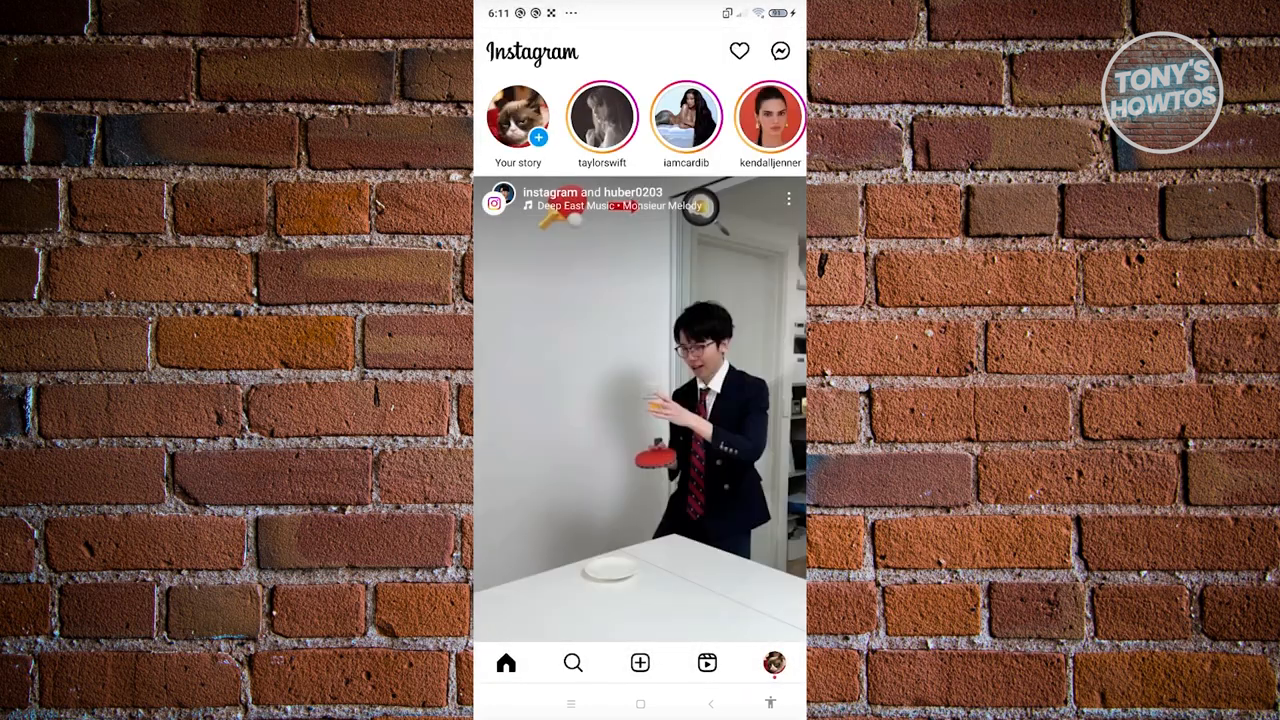
# From the messages inbox, begin a new direct message with suggested recipients listed
pyautogui.click(780, 52)
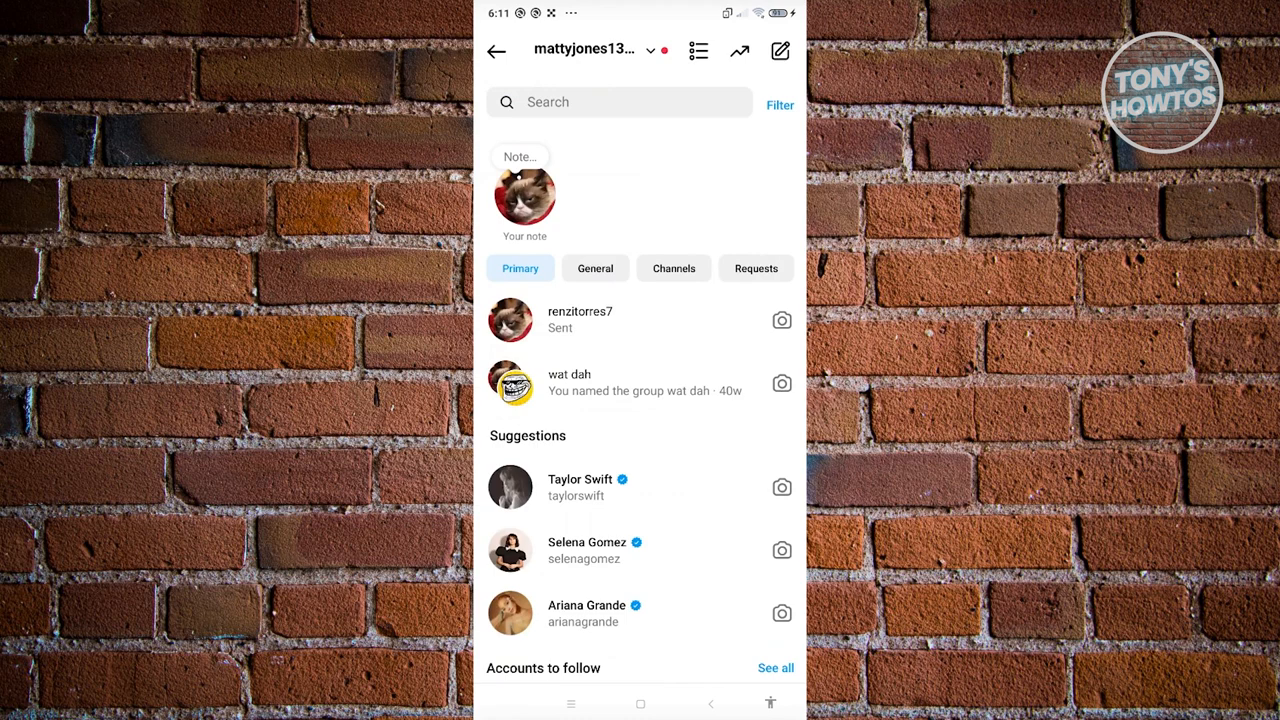
pyautogui.click(780, 52)
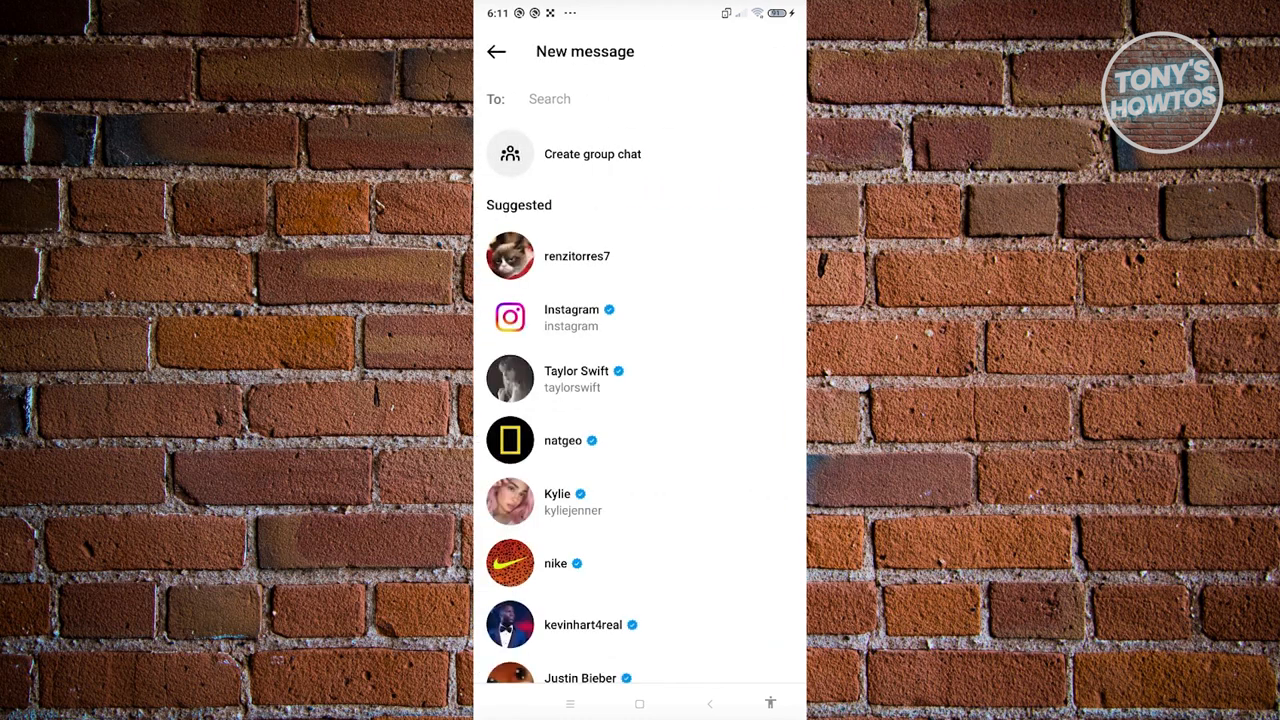
# Switch the draft to a group chat and activate recipient search after reviewing suggestions
pyautogui.click(640, 98)
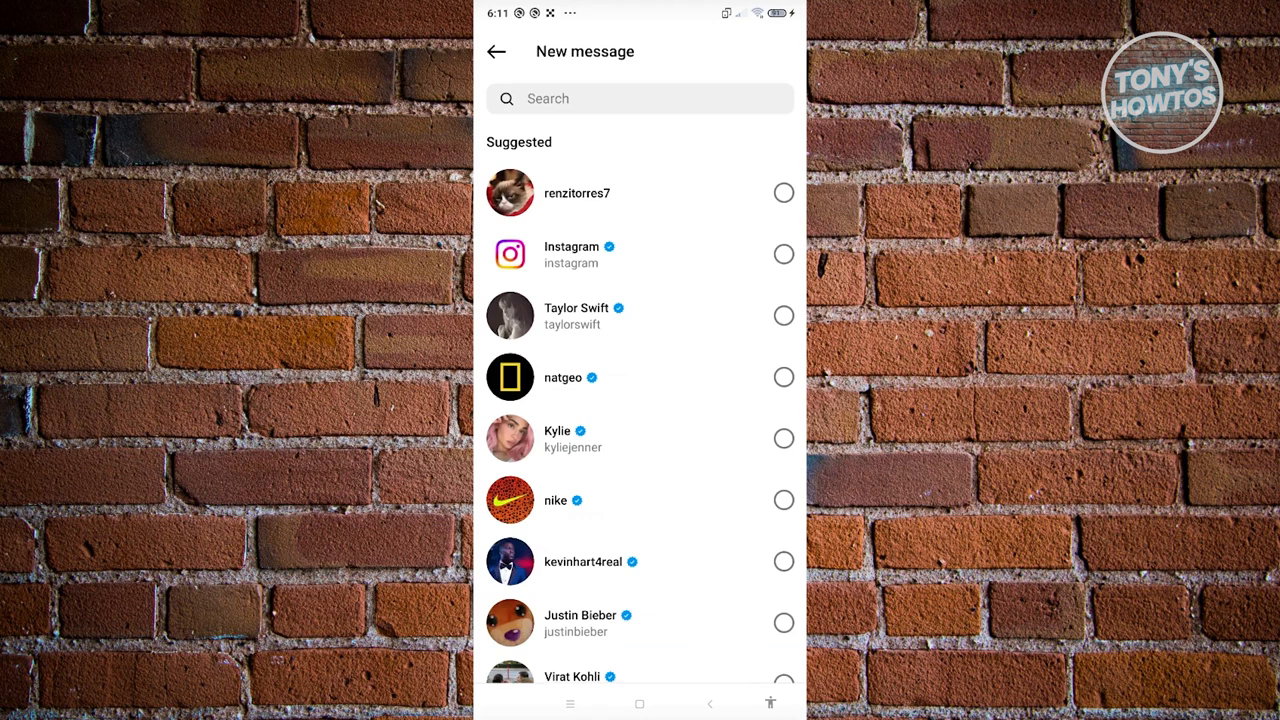
pyautogui.scroll(-3)
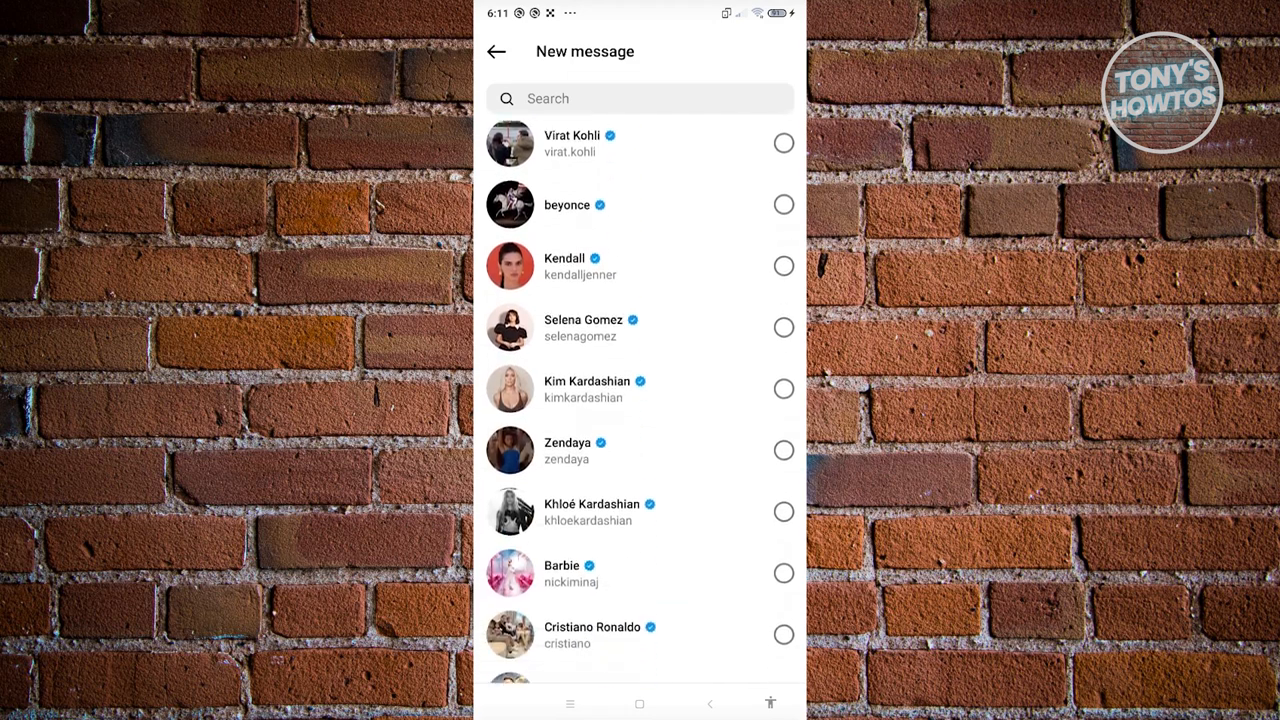
pyautogui.click(640, 98)
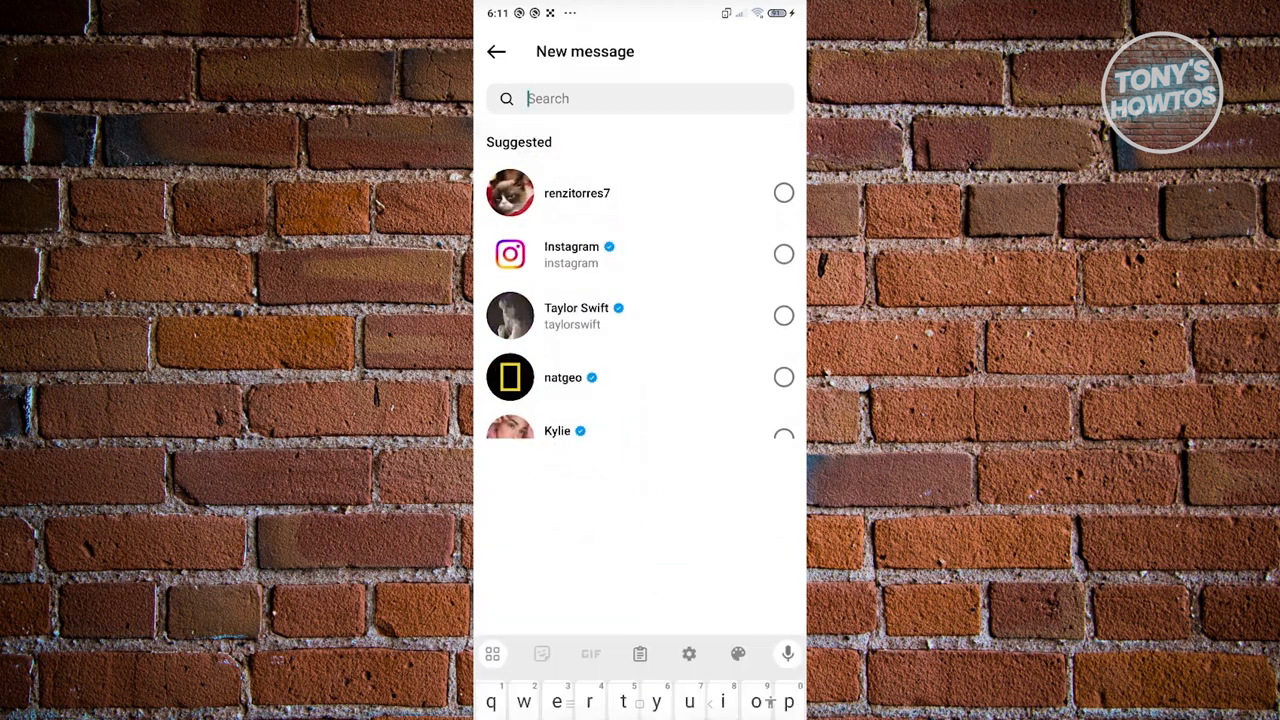
pyautogui.write('ren')
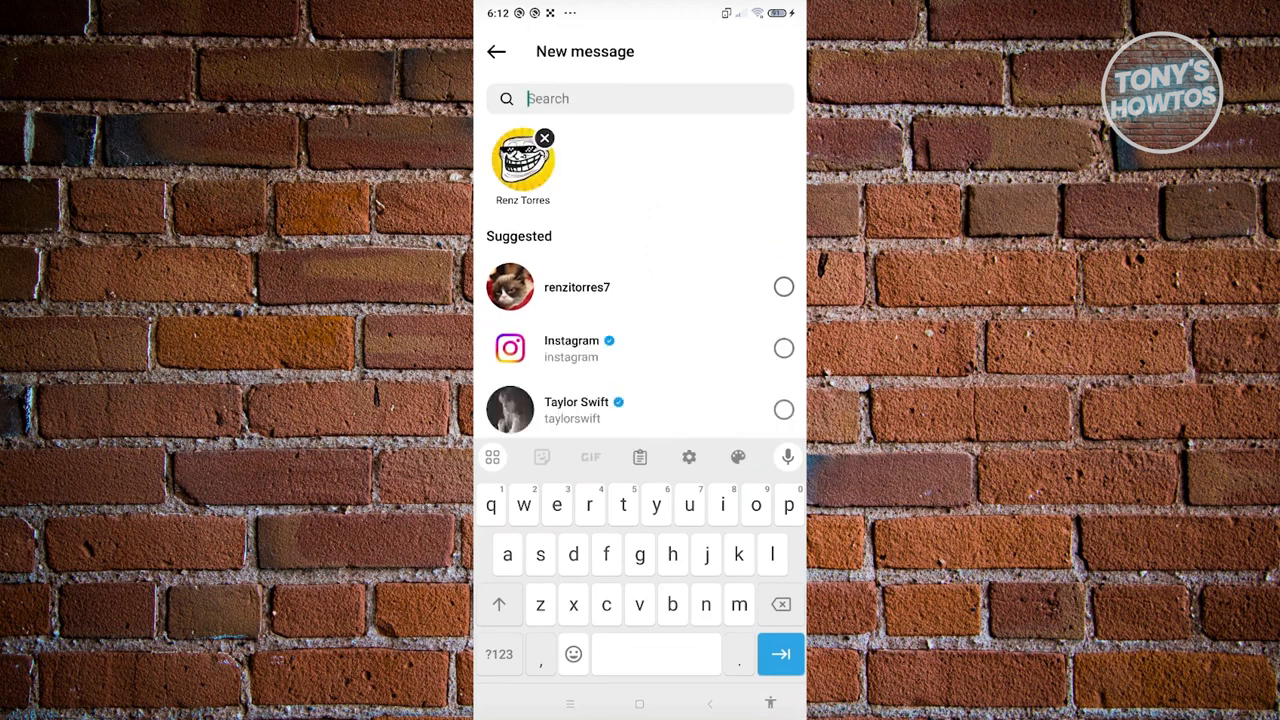
pyautogui.write('r')
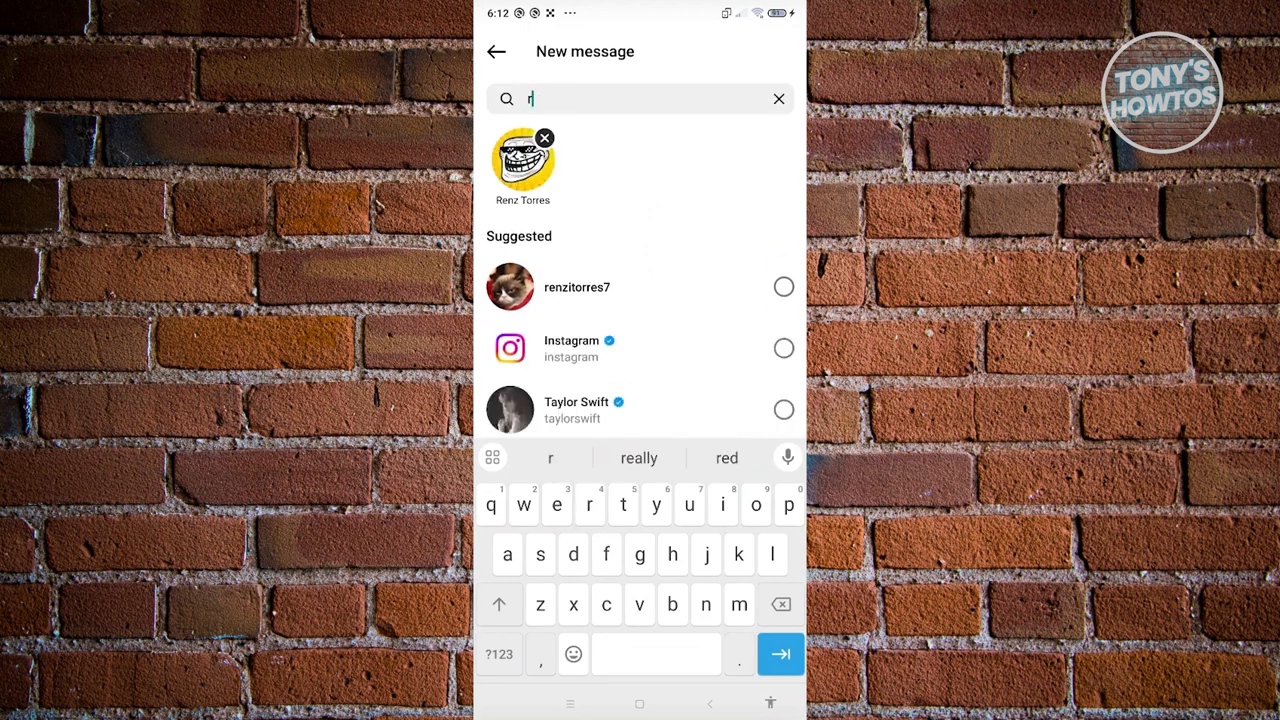
pyautogui.write('enzt')
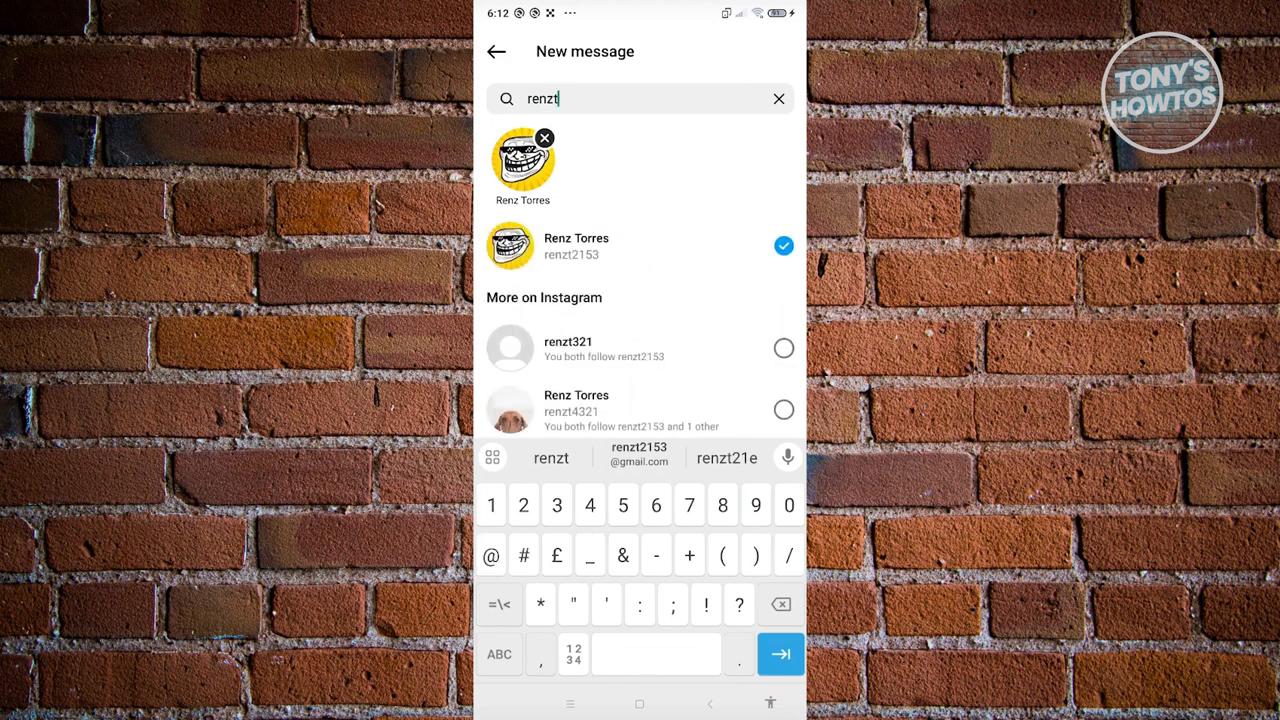